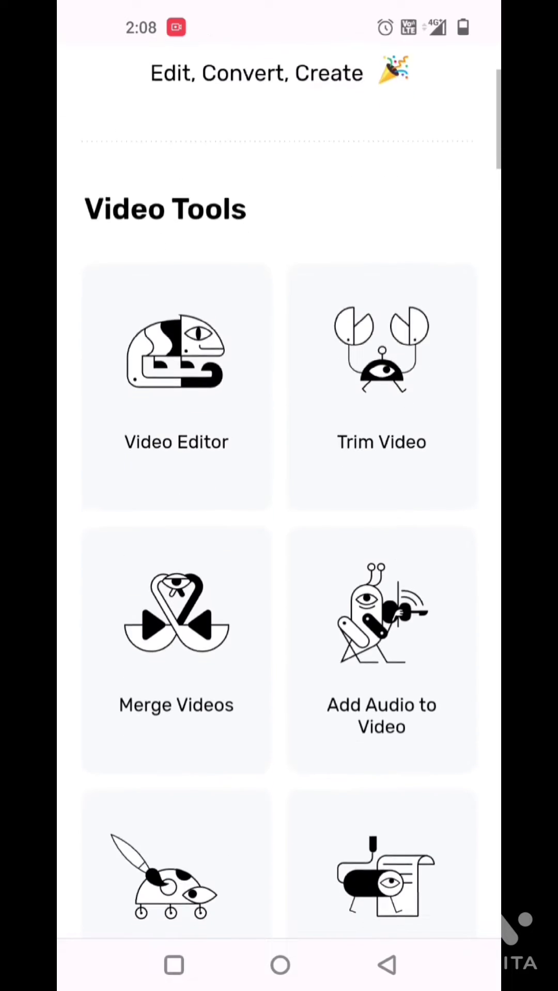
- Scroll the video tools list to reach Remove Logo and load the aerial crowd video
scroll("down", 3)
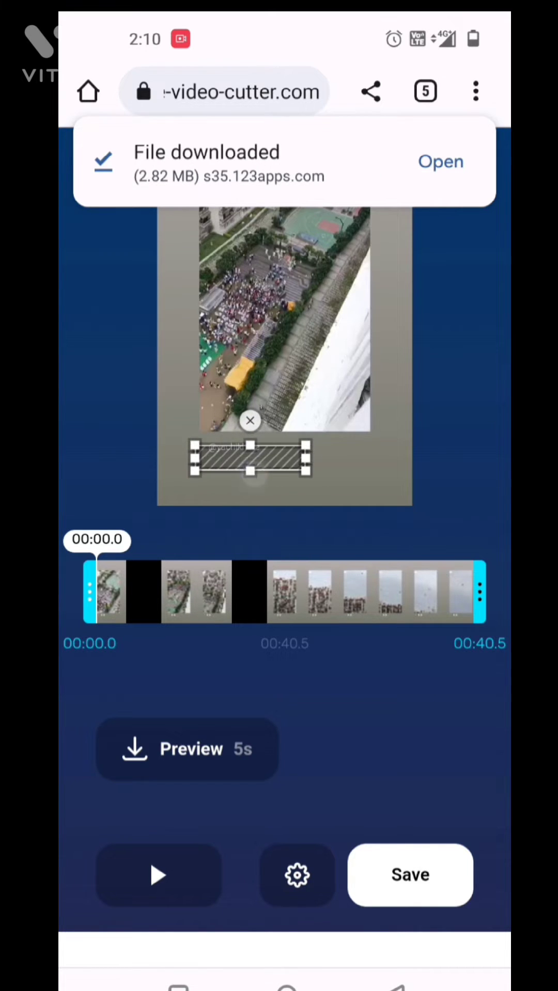
- Drag the hatched mask over the bottom-left watermark and save to process the video
left_click_drag(250, 458, 262, 467)
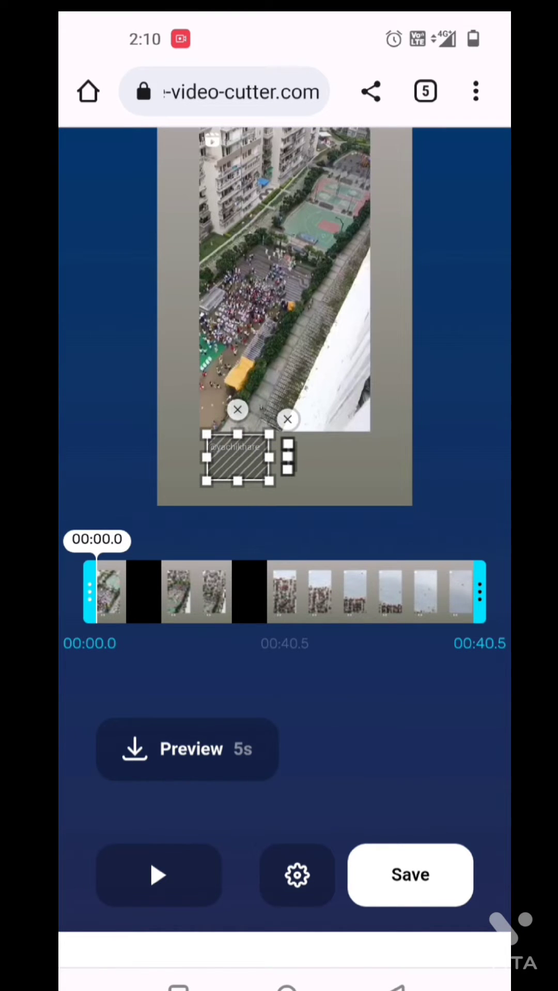
left_click(410, 874)
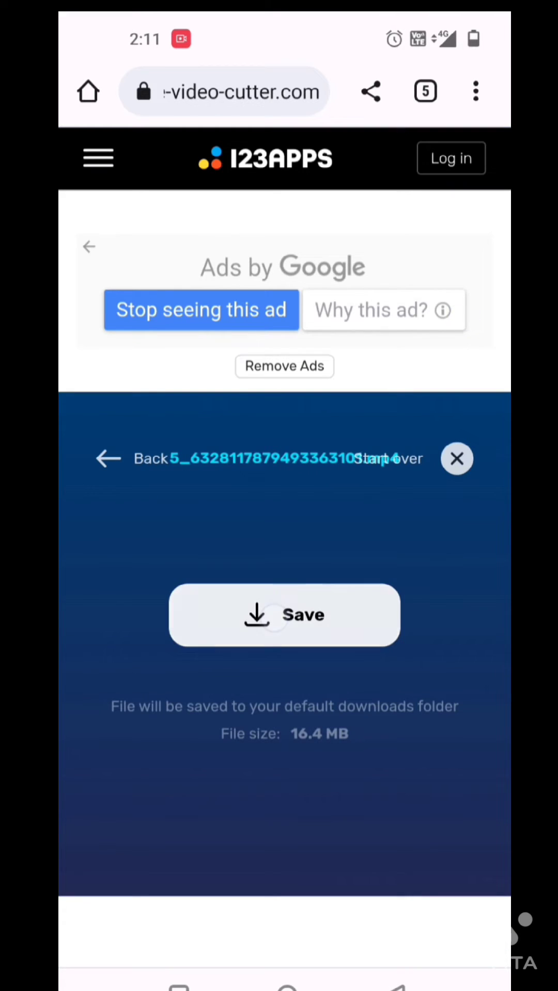
- Save the processed 16.4 MB video and confirm the browser download prompt
left_click(284, 615)
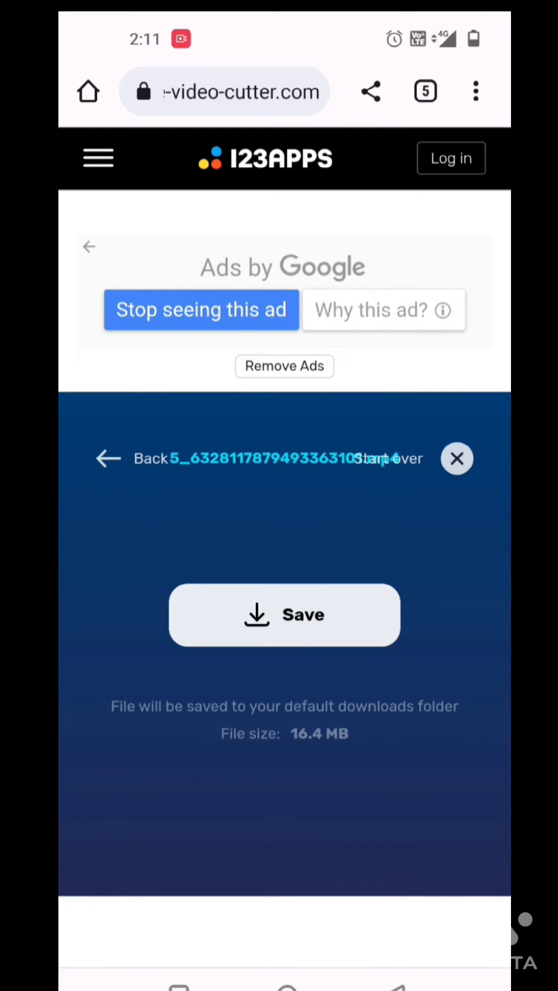
left_click(284, 614)
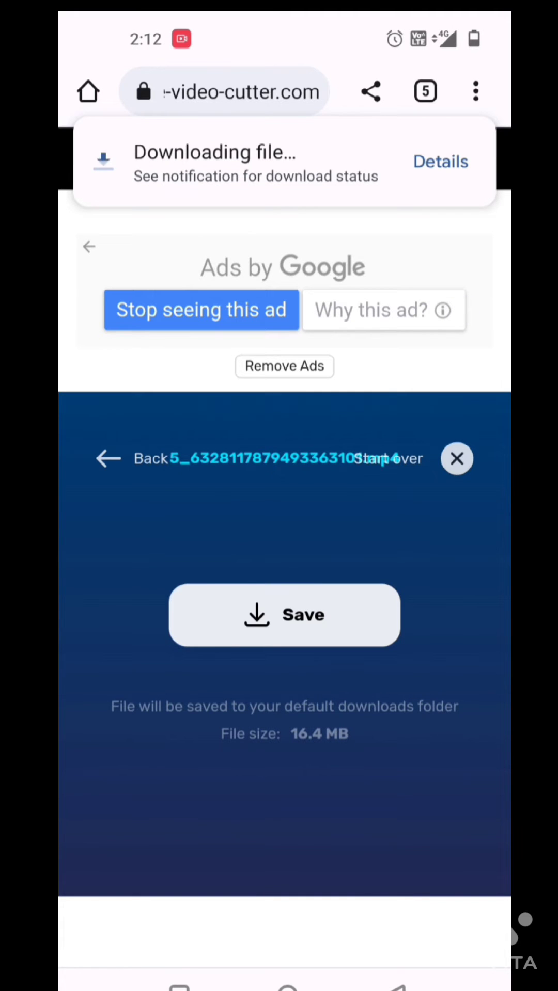